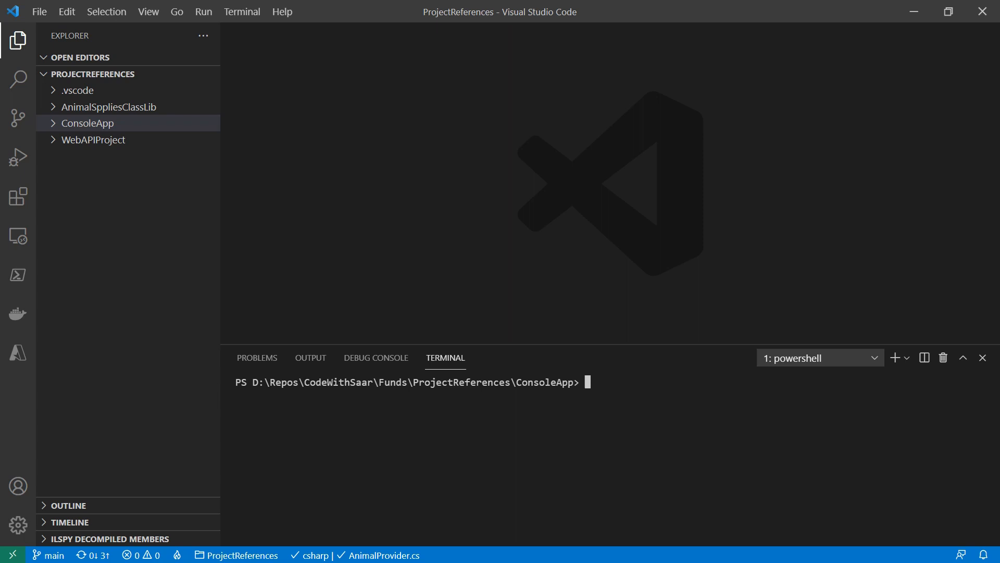
Add a ConsoleApp reference to AnimalSppliesClassLib with 'dotnet add reference'.
type("dotnet add reference ..\\AnimalSppliesClassLib\\")
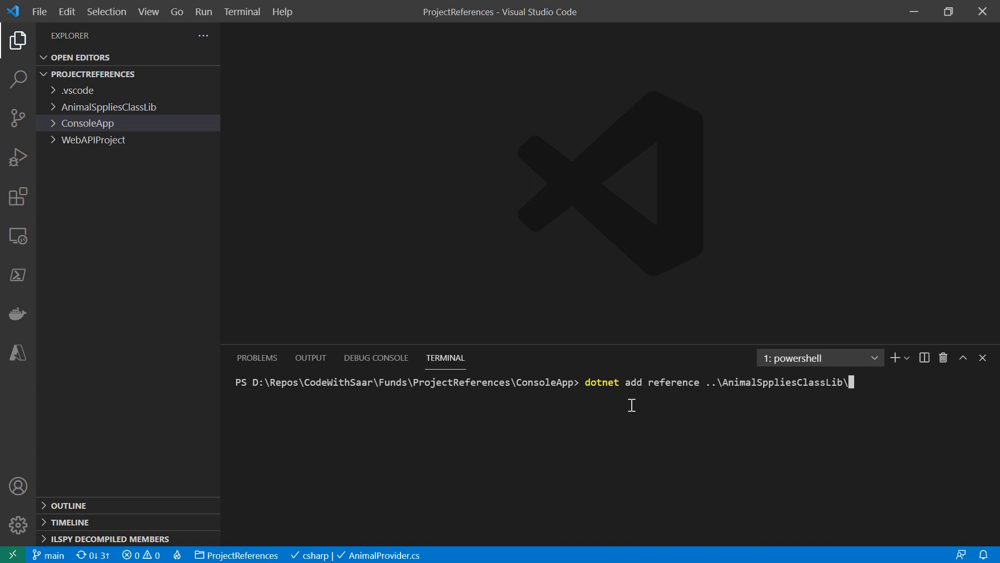
key("Return")
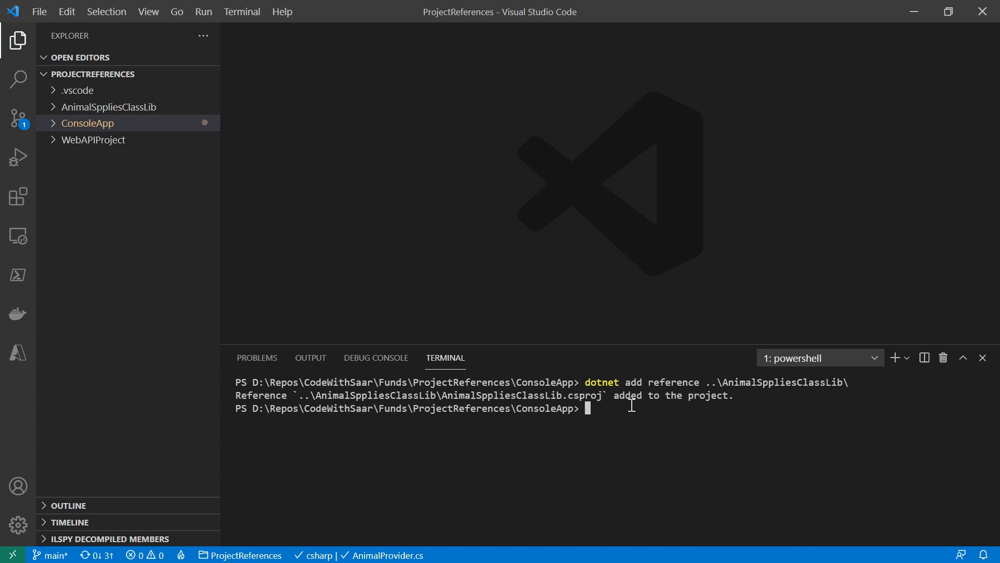
mouse_move(110, 159)
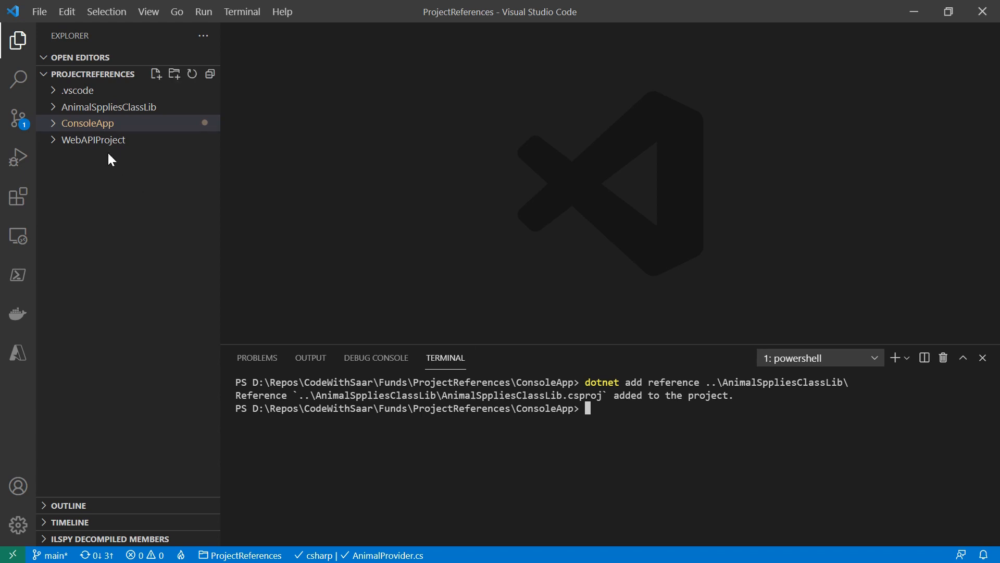
In ConsoleApp's Program.cs, instantiate AnimalProvider, call GetAnimal(), and begin Console.WriteLine.
left_click(88, 122)
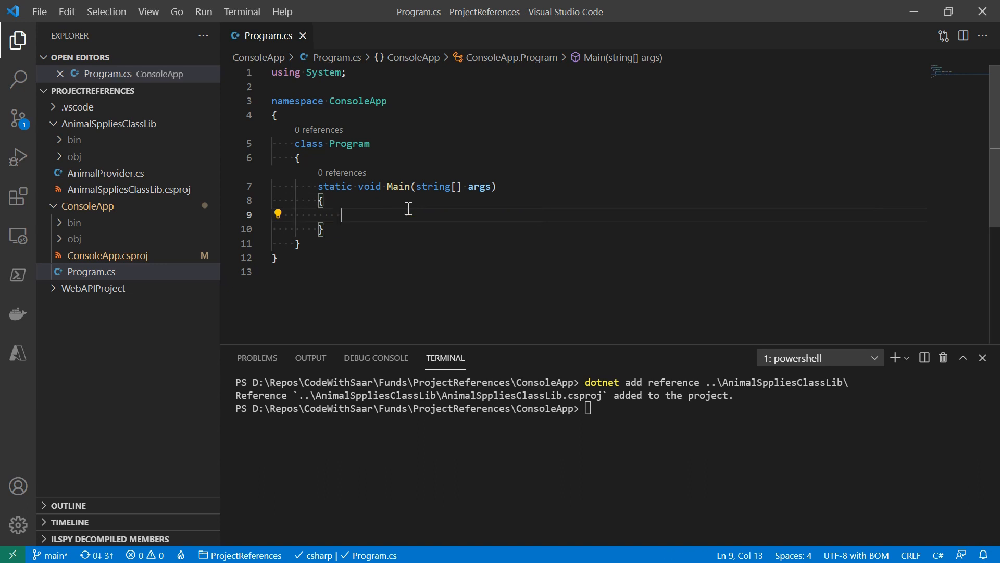
type("Animal")
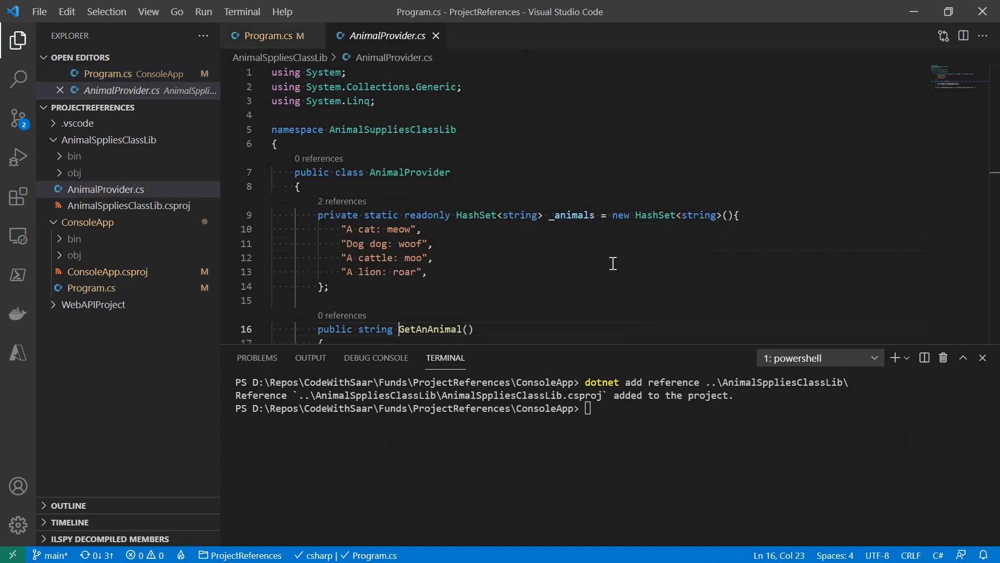
scroll("down", 3)
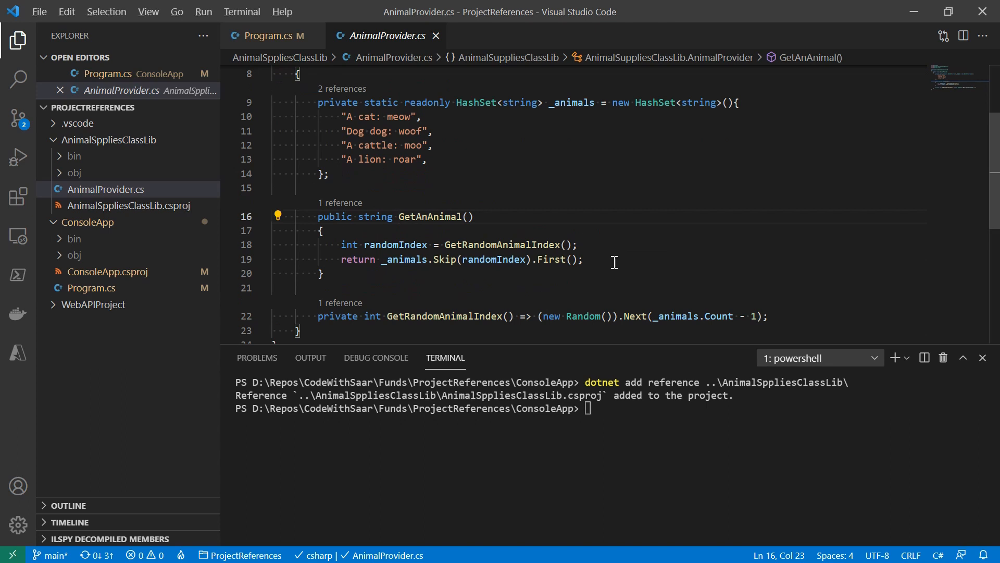
left_click(271, 35)
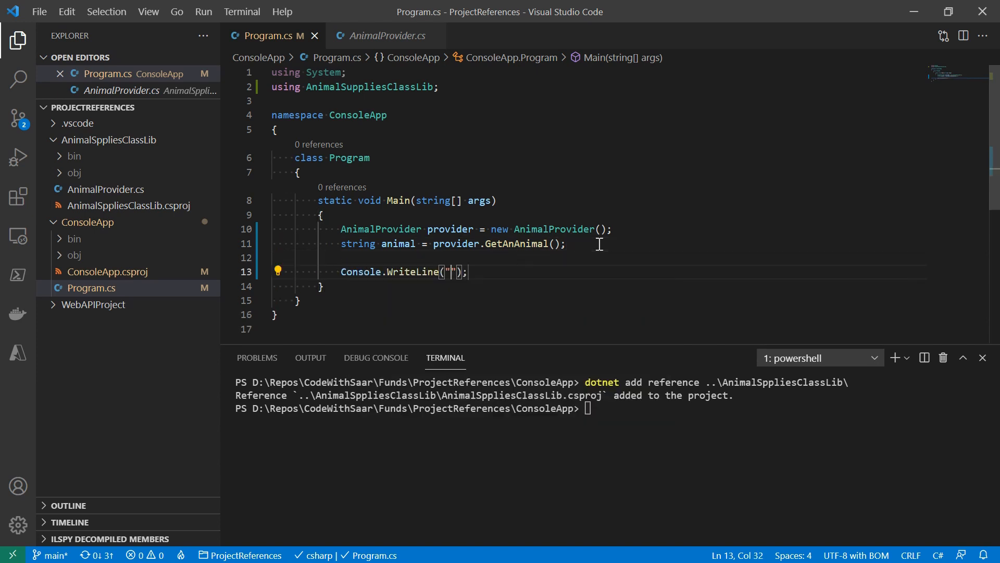
Pass 'animal' to Console.WriteLine and launch ConsoleApp with 'dotnet run'.
type("animal")
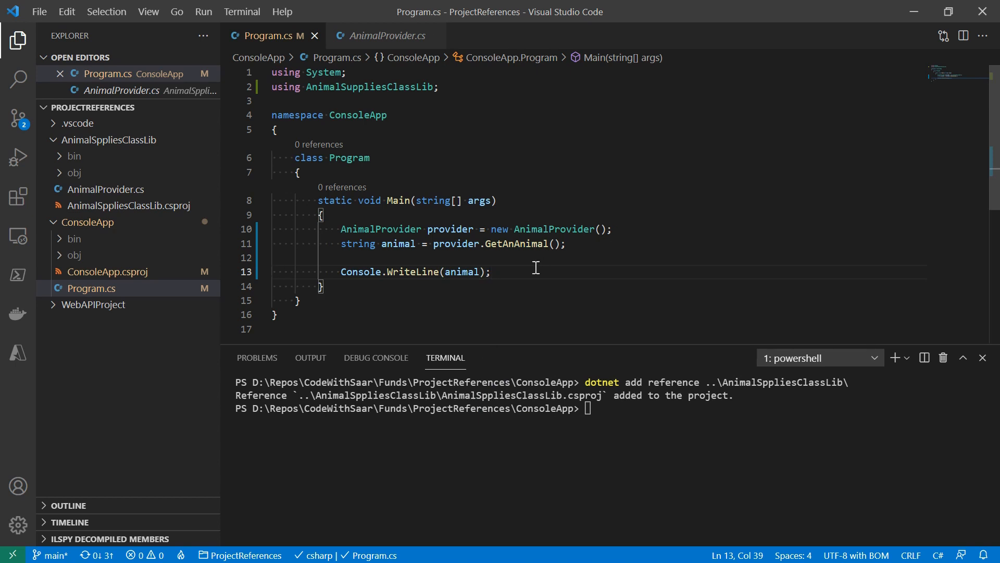
type("dotnet run")
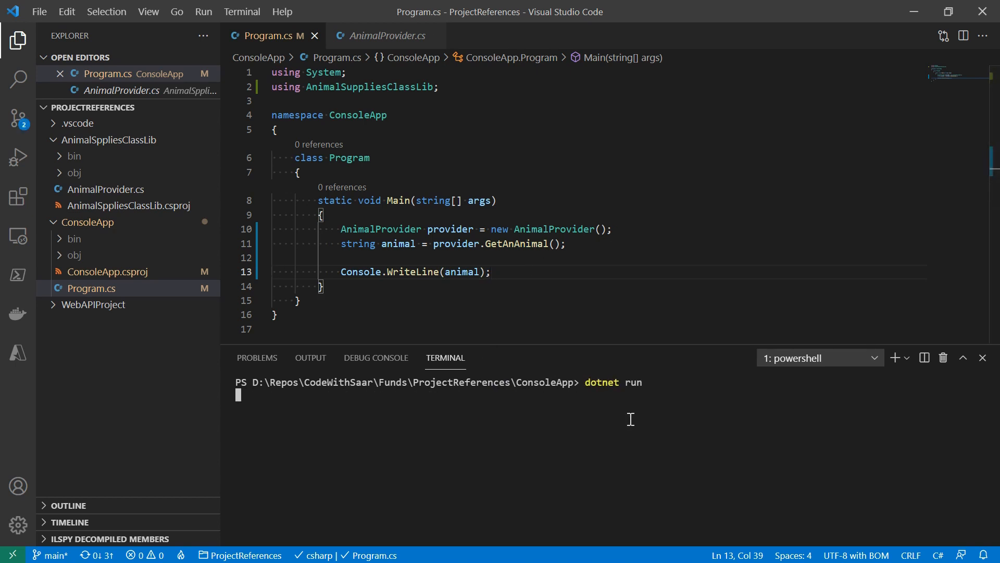
key("Return")
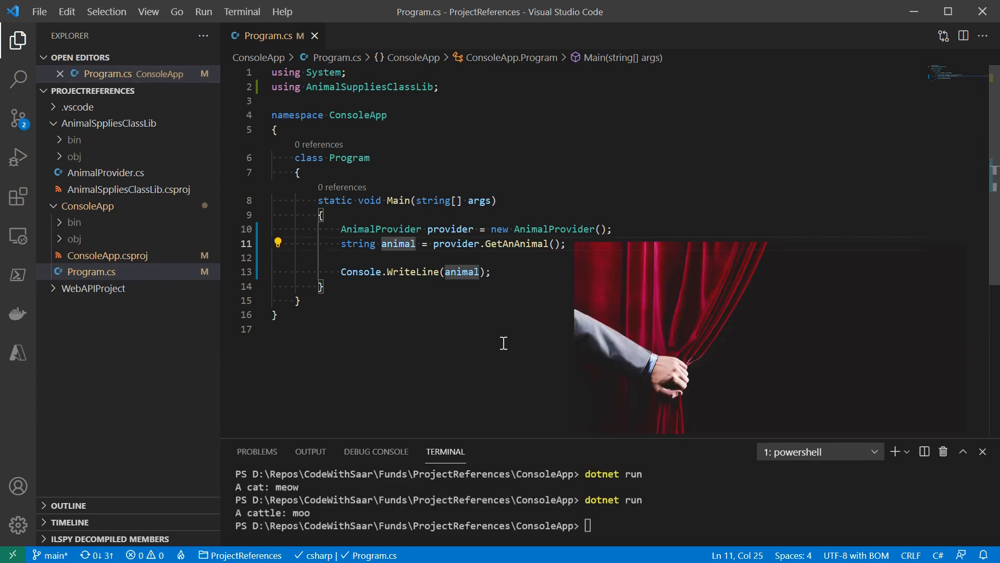
mouse_move(68, 94)
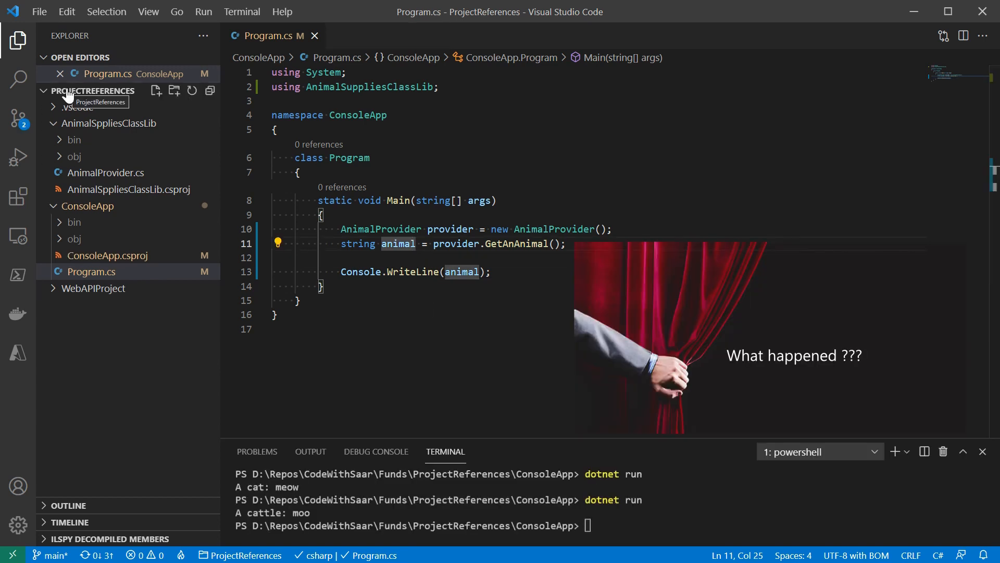
mouse_move(33, 130)
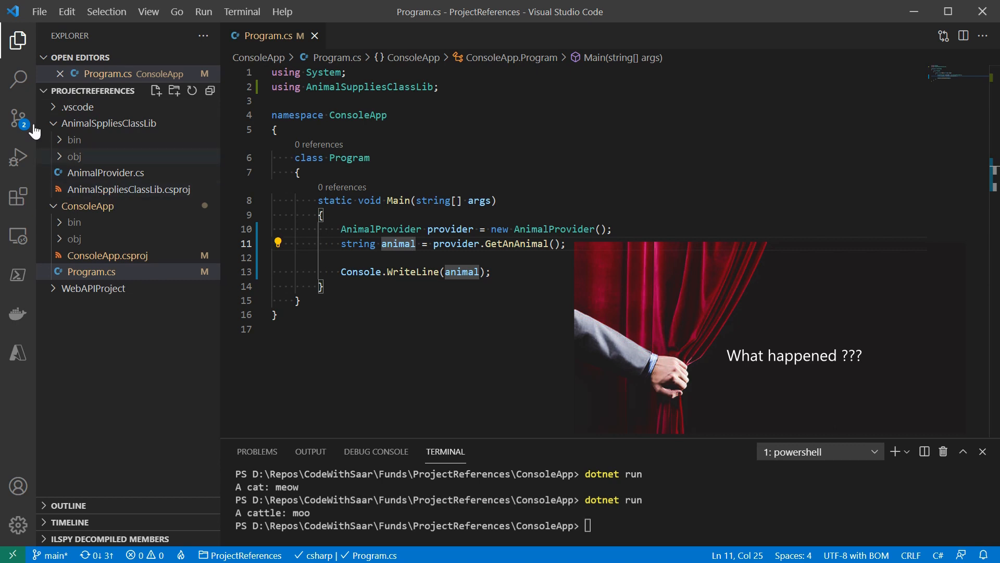
Open ConsoleApp.csproj's diff in Source Control and hide the sidebar for more room.
left_click(17, 118)
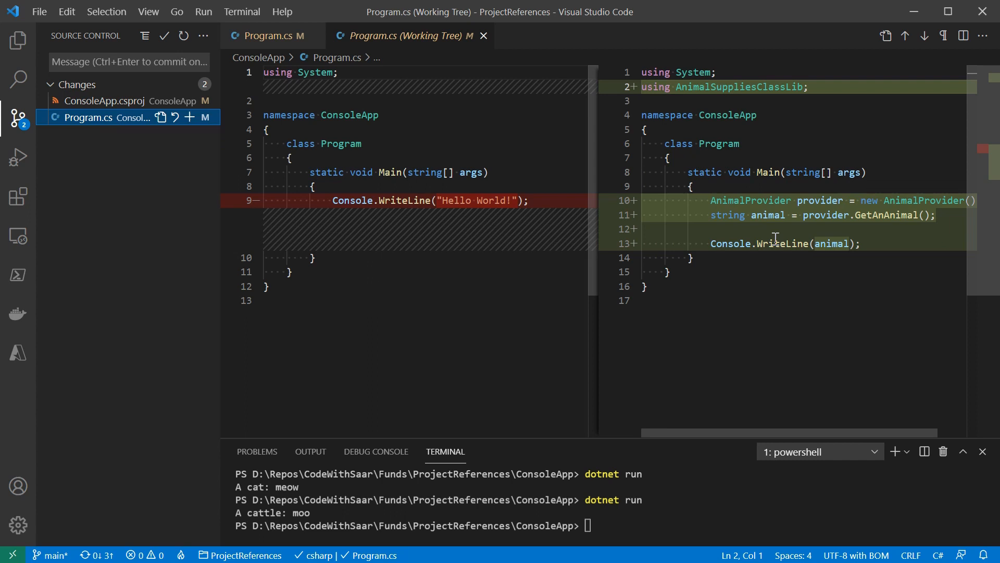
left_click(102, 101)
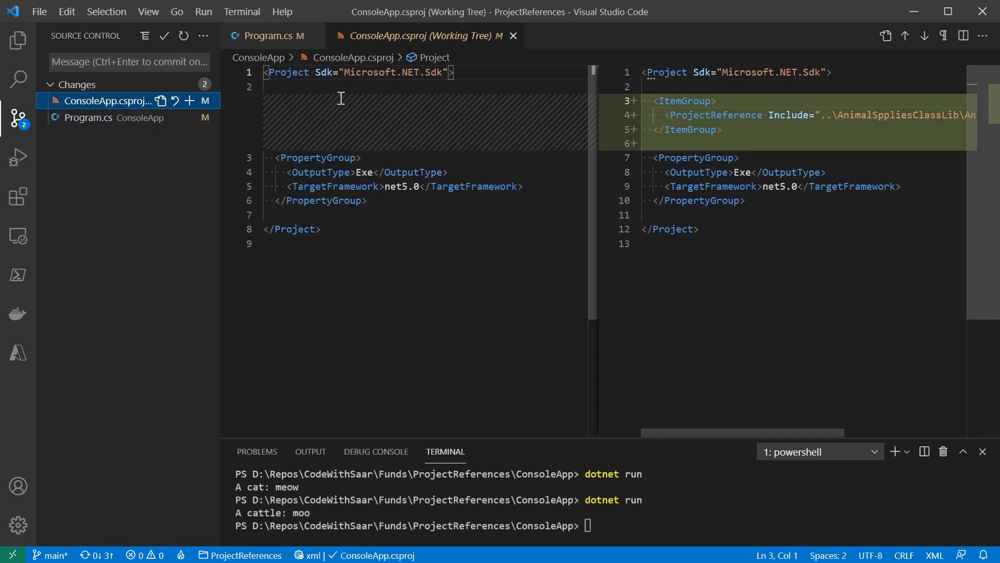
mouse_move(737, 123)
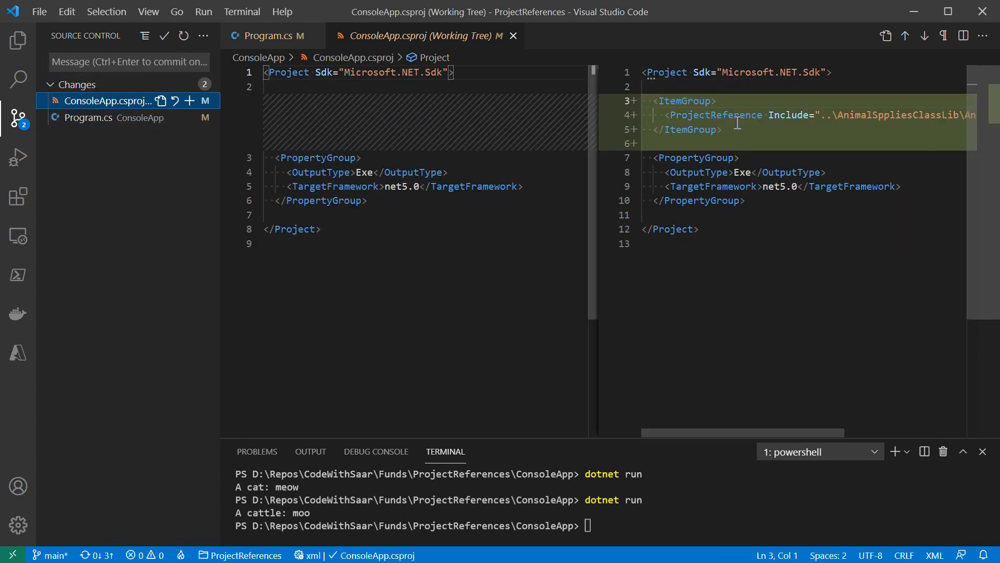
left_click(790, 114)
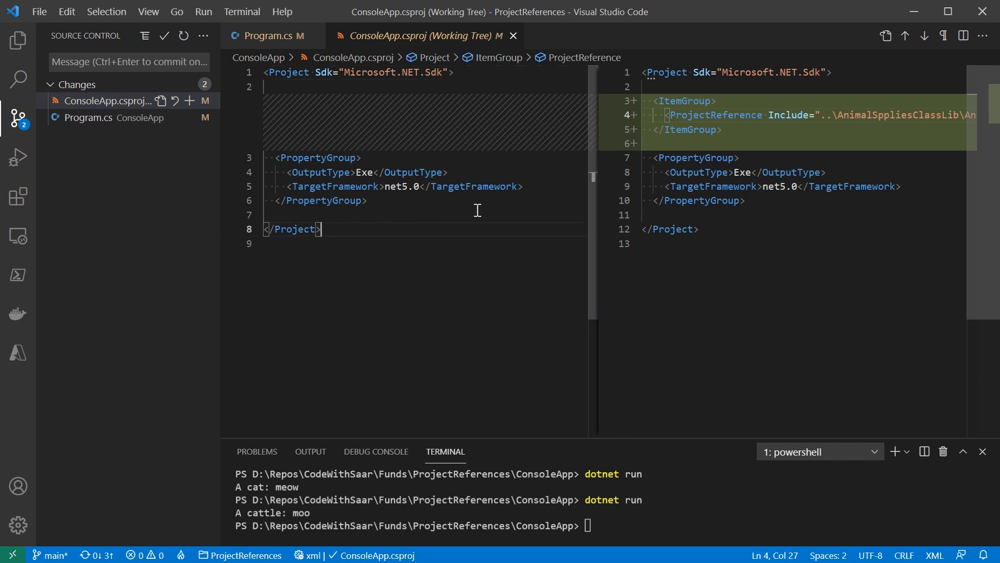
left_click(18, 117)
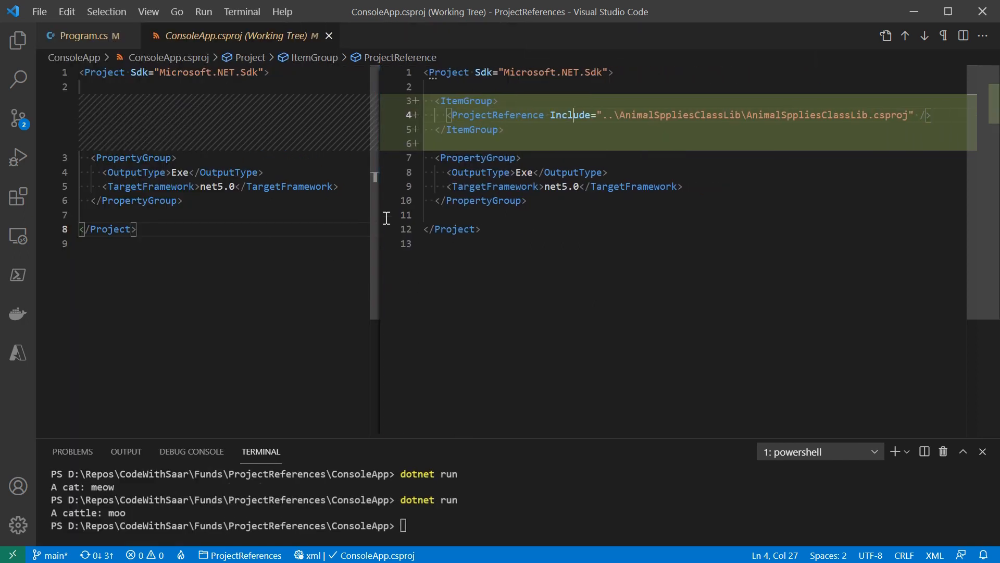
left_click(519, 200)
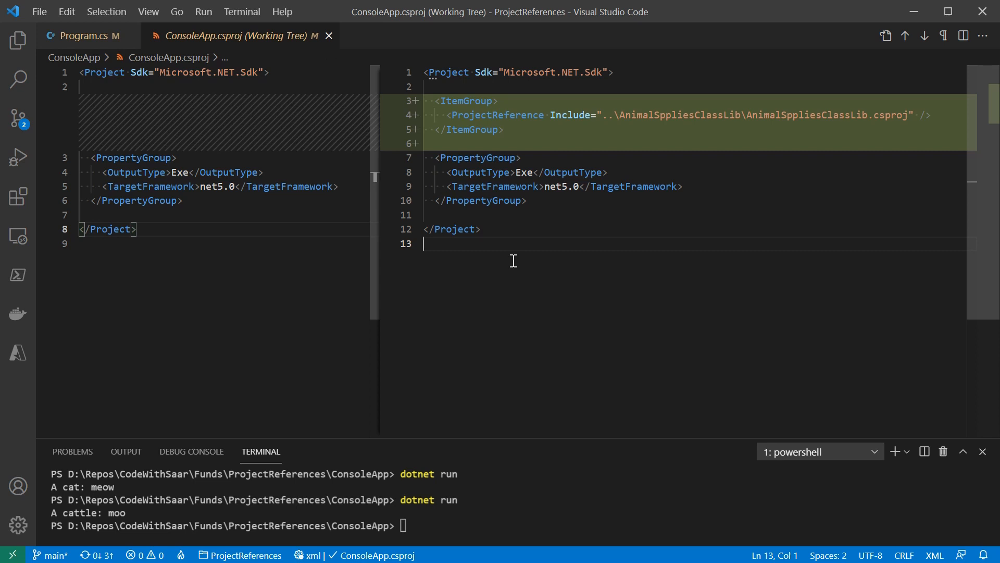
left_click(18, 40)
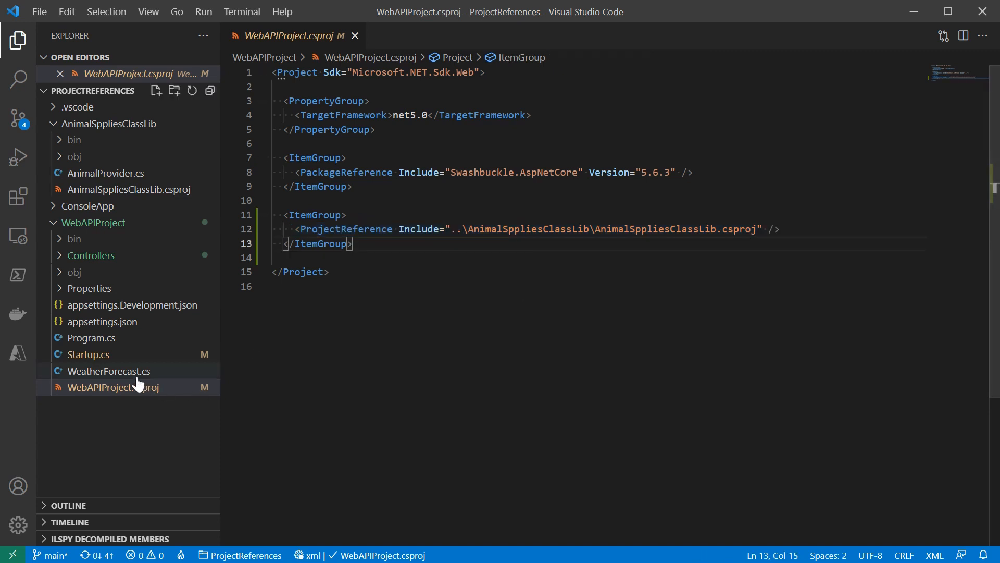
Open Startup.cs, expand Controllers, and open RandomAnimalController.cs in WebAPIProject.
left_click(88, 355)
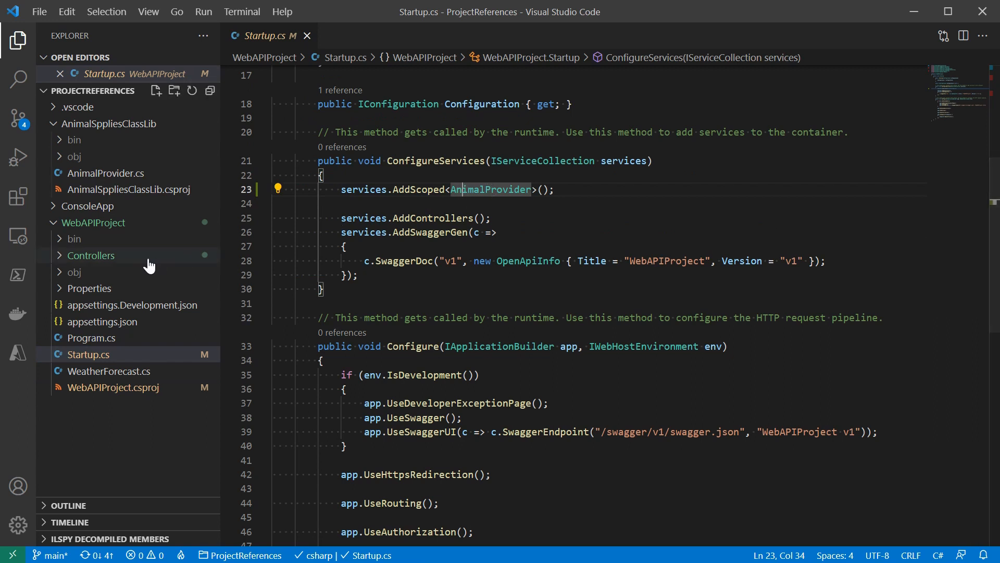
left_click(88, 354)
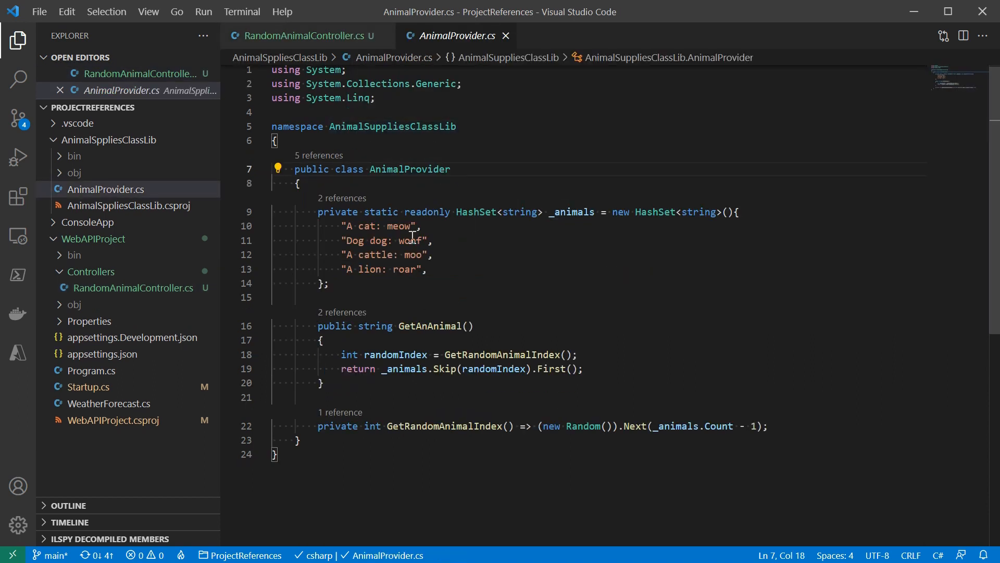
left_click(305, 35)
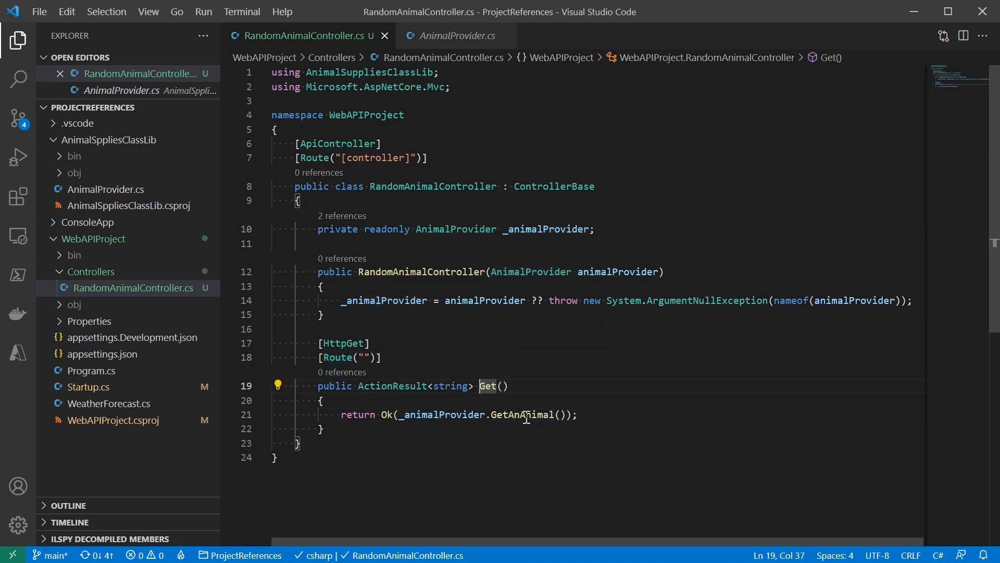
left_click(324, 428)
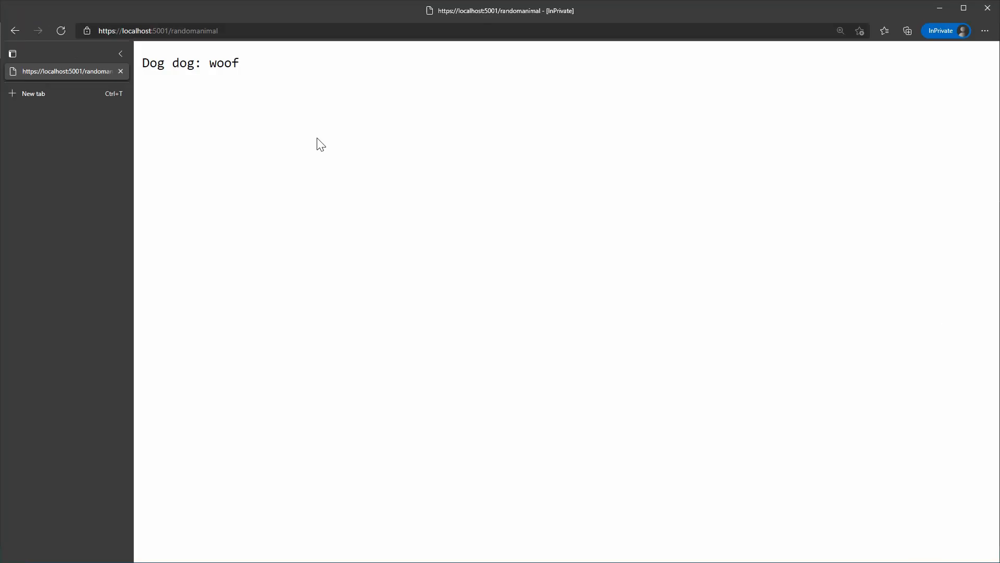
left_click(60, 31)
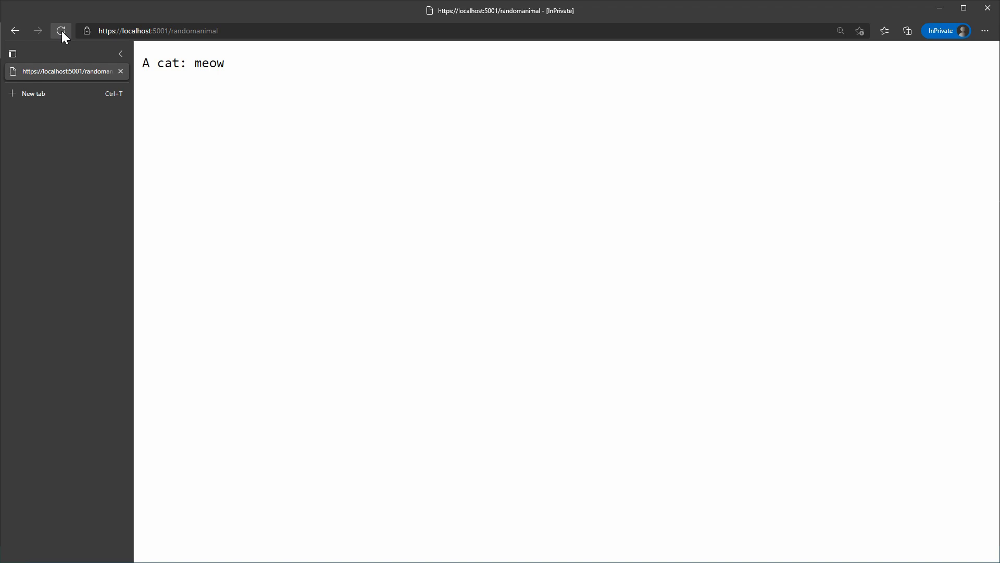
left_click(62, 31)
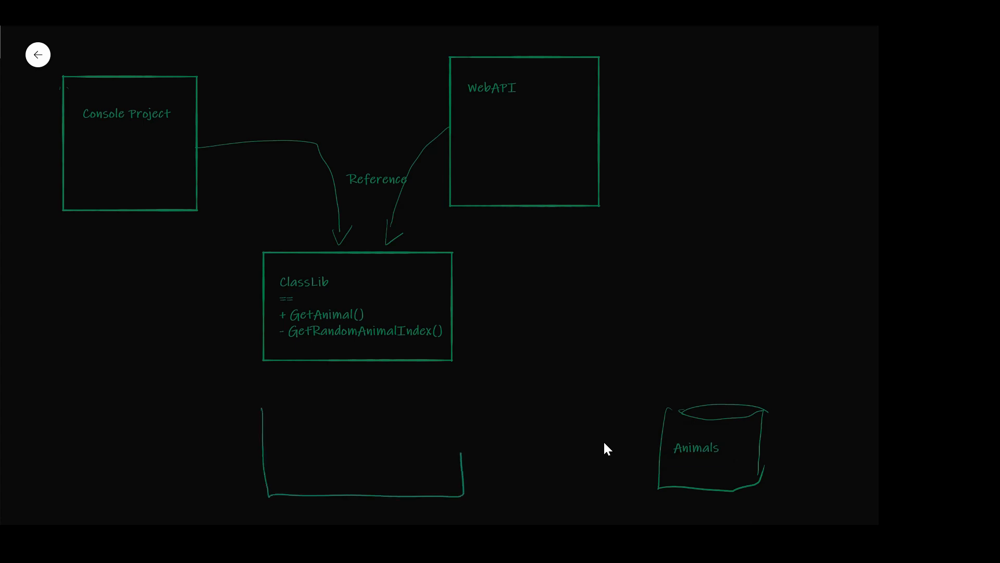
Label the new box under ClassLib 'Animal Data Access'.
type("Animal Data Access")
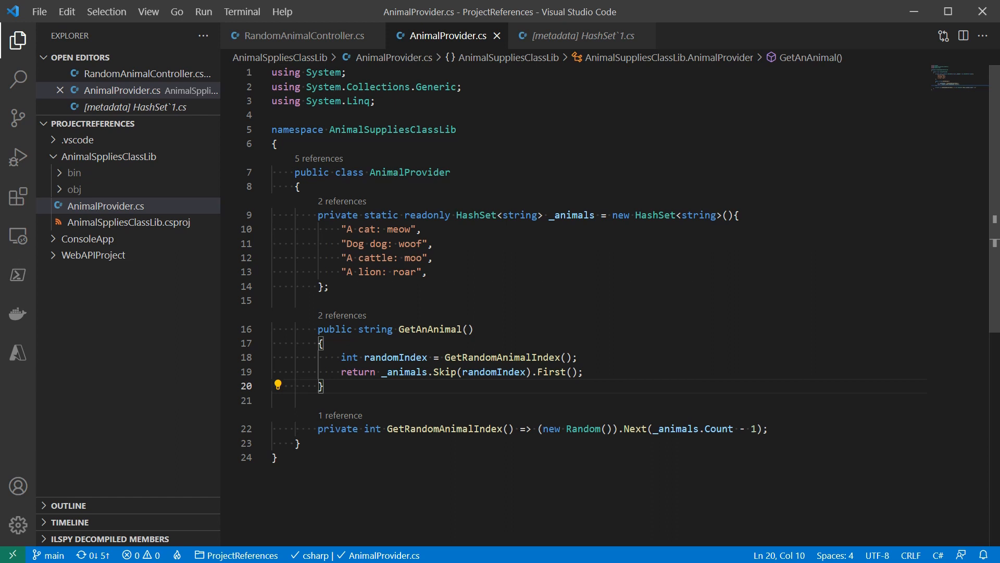
mouse_move(108, 156)
type("GetR")
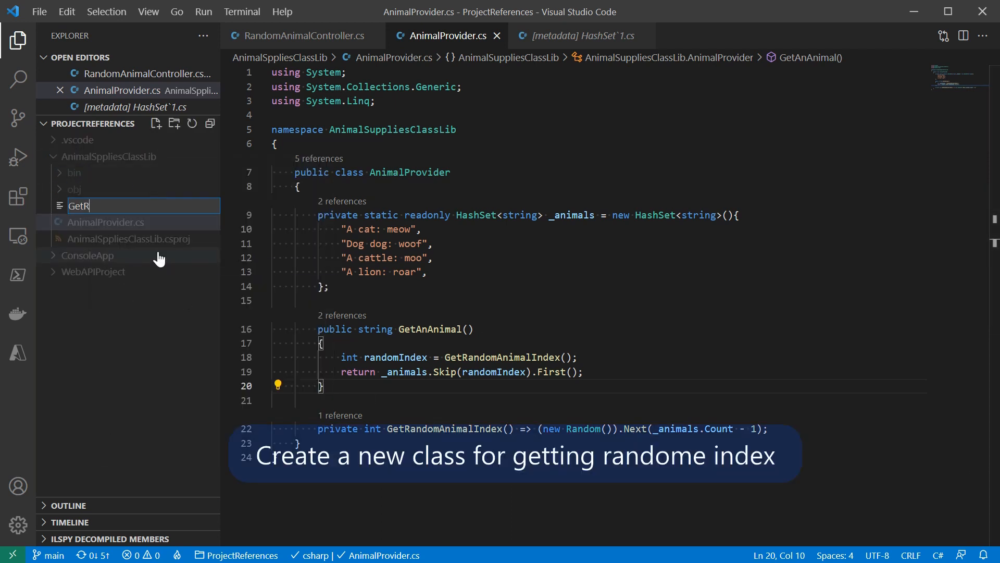
Create GetRandomIndex.cs with class RandomIndexProvider and a generic int GetRandomIndex<T> method.
key("Enter")
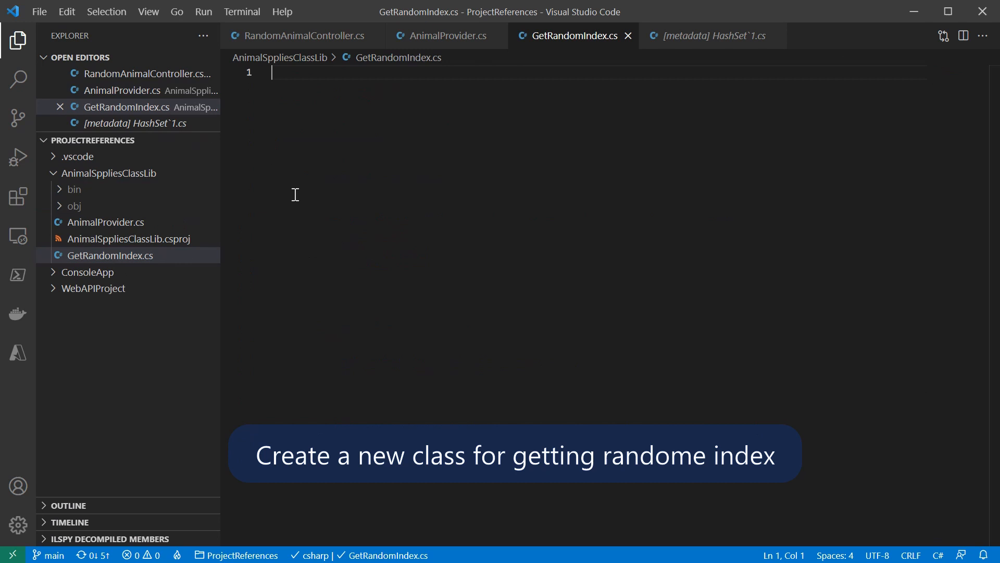
type("namespace AnimalSuppliesClassLib\\n{\\n    class RandomIndex")
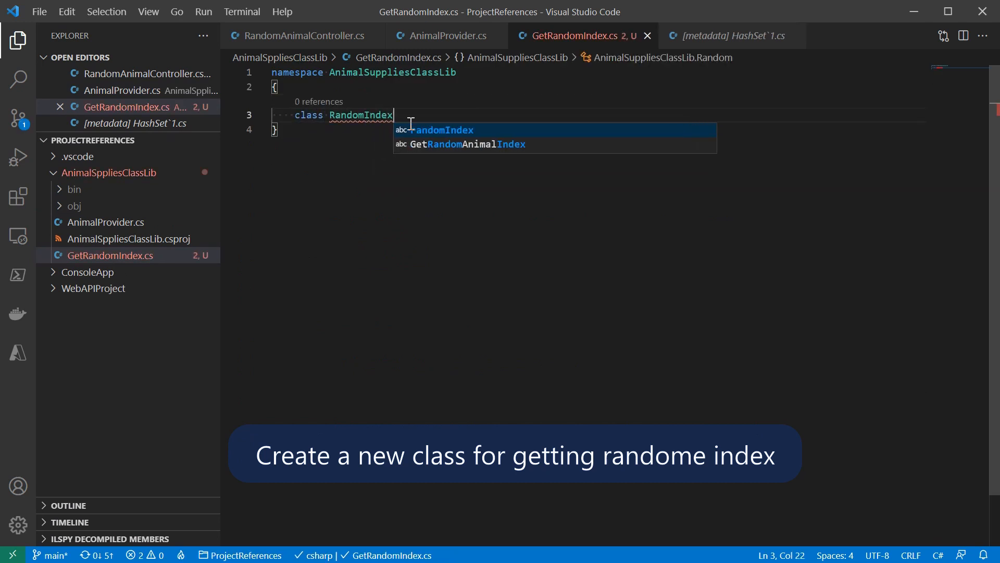
type("Provider")
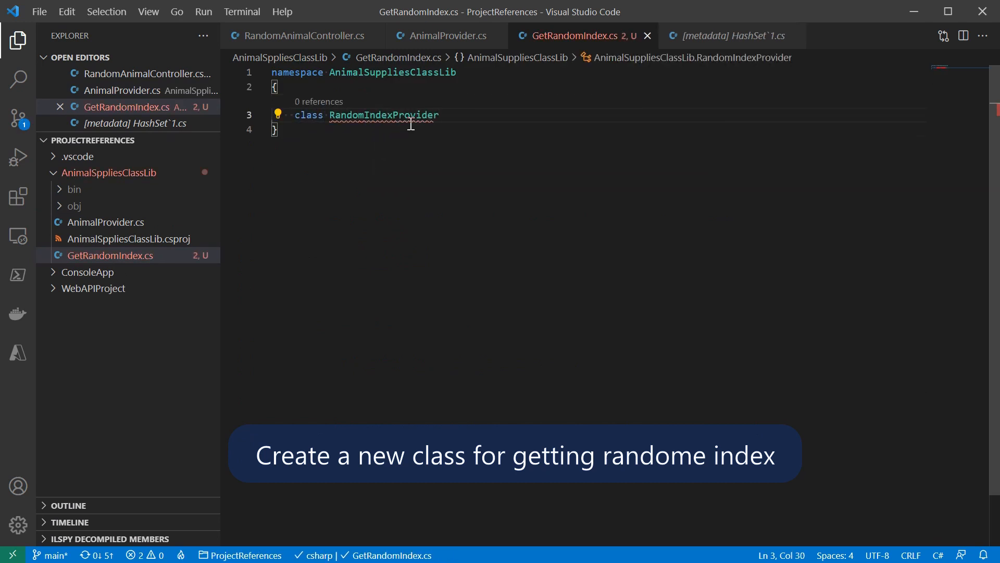
type("{")
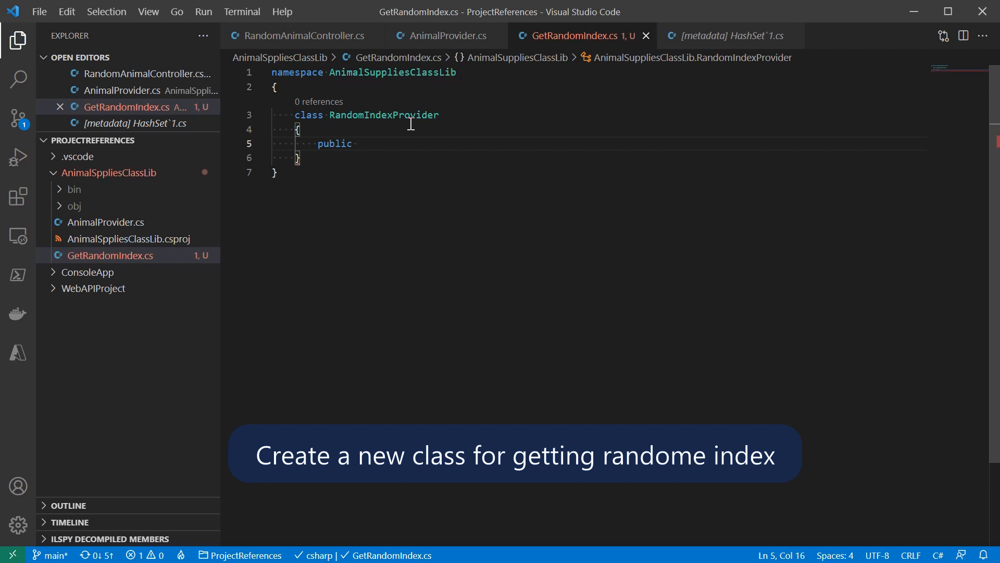
type("int GetRandomIndex(ICollection")
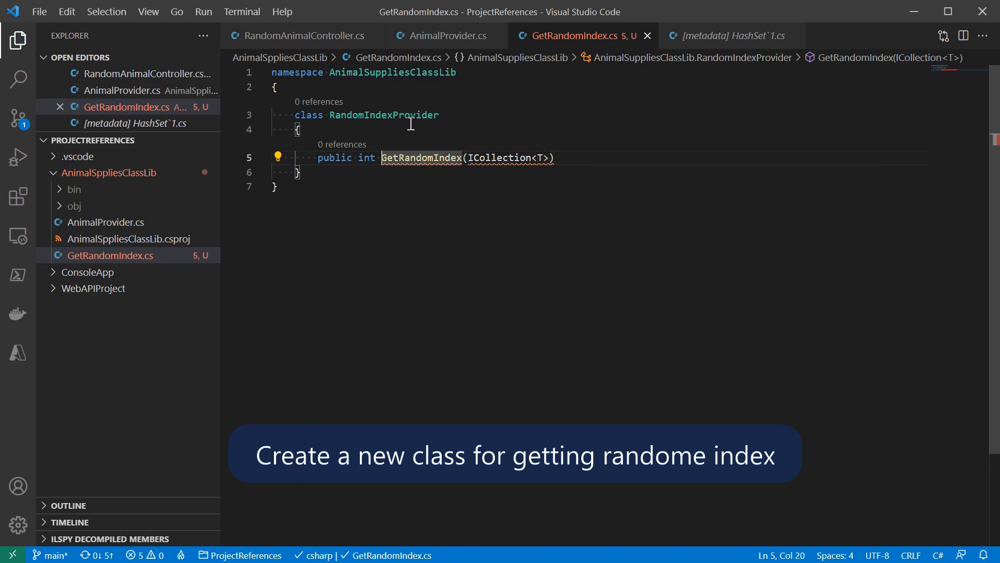
type("<T>")
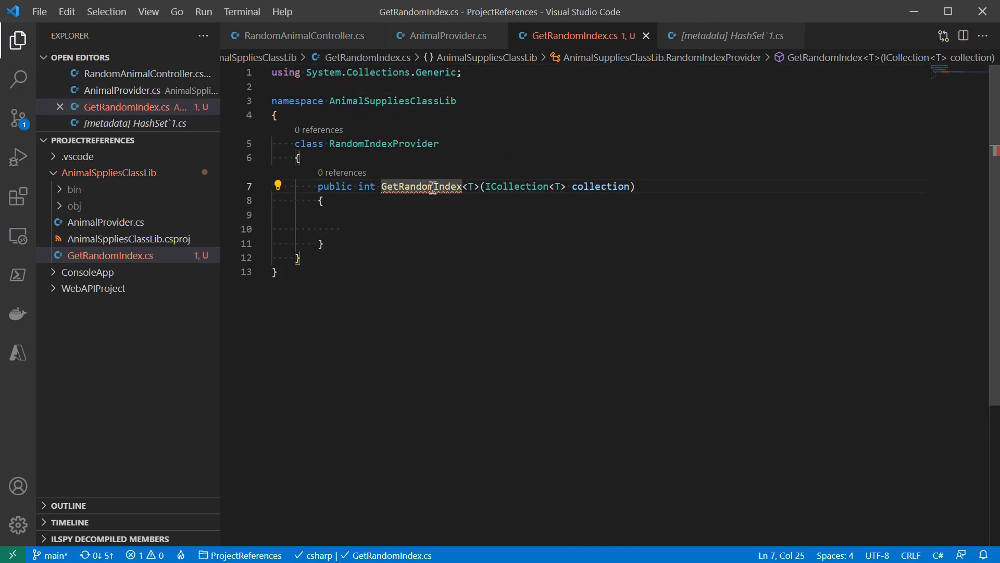
Make GetRandomIndex return new Random().Next(collection.Count).
left_click(395, 215)
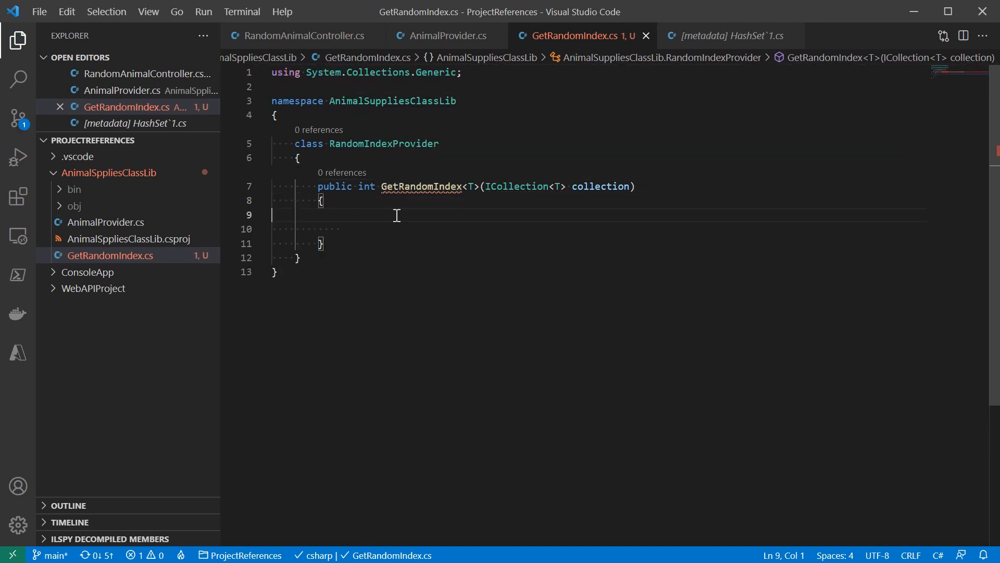
type("return")
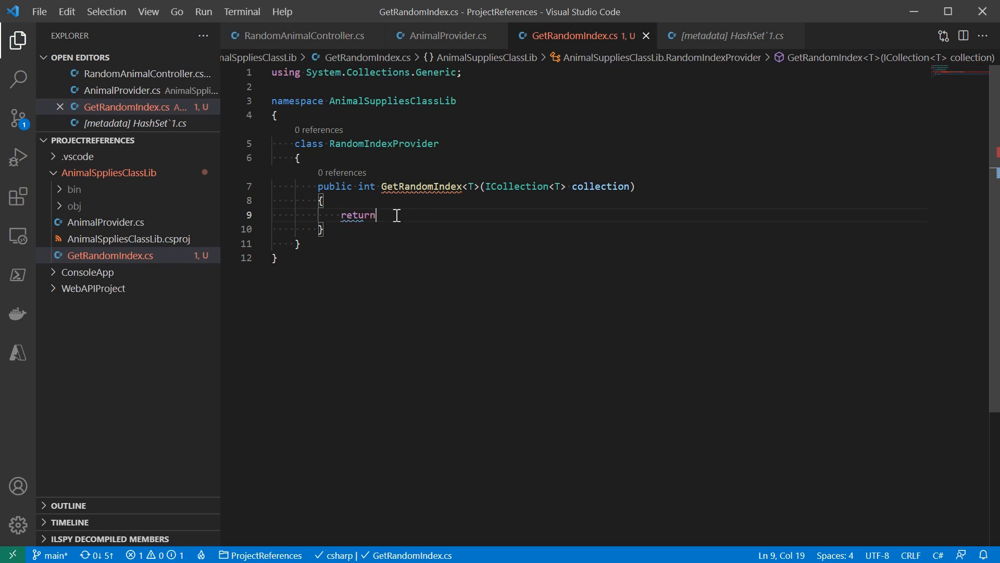
type("(n)")
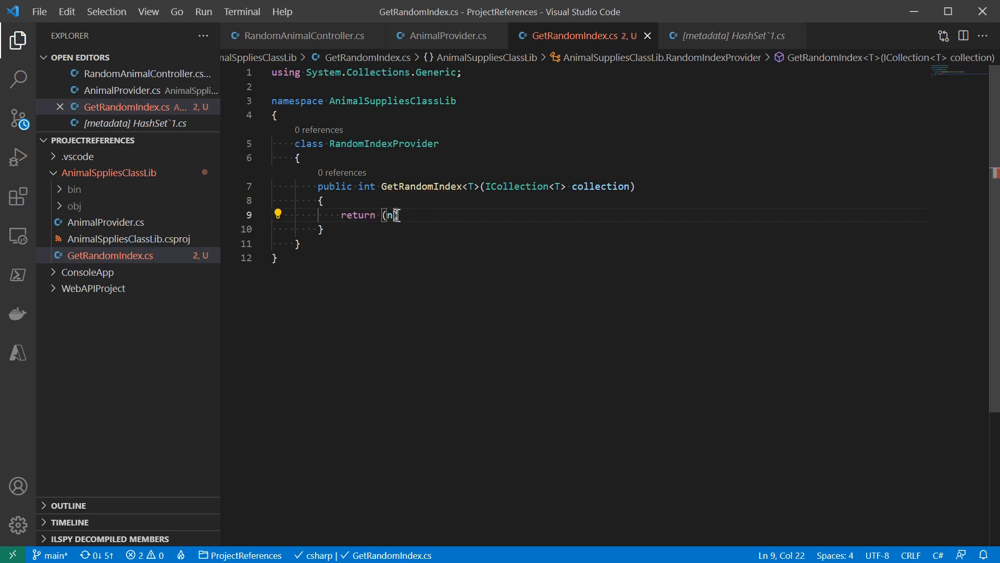
type("ew Random()).Next(collection.Count);")
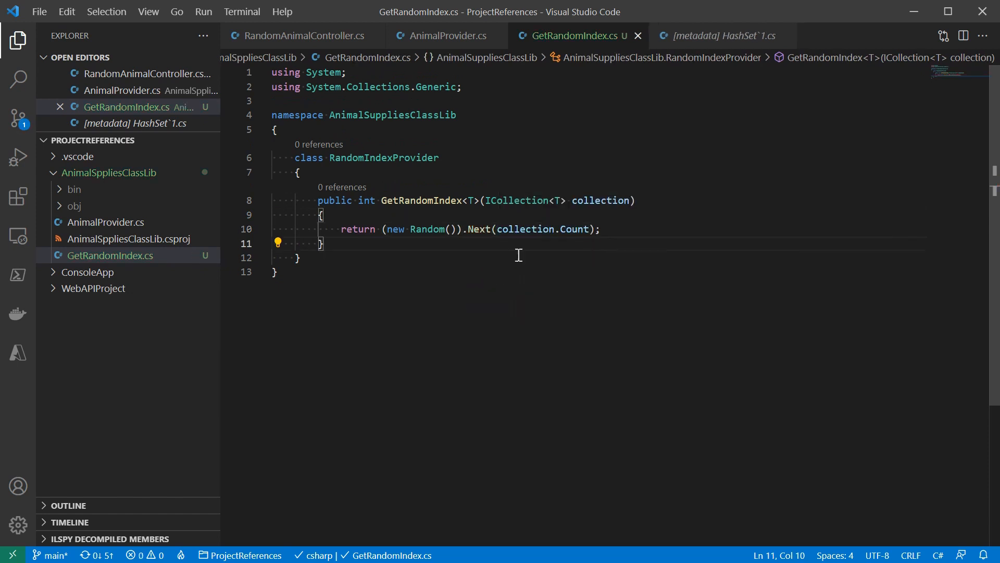
left_click(446, 35)
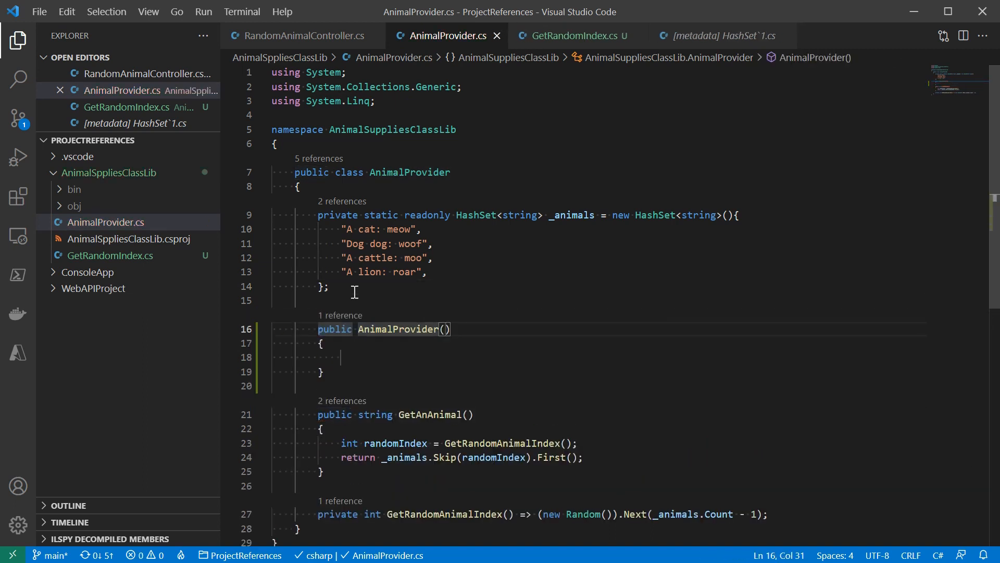
Add a private RandomIndexProvider field and return _randomIndexProvider.GetRandomIndex(_animals) from GetRandomAnimalIndex.
left_click(444, 216)
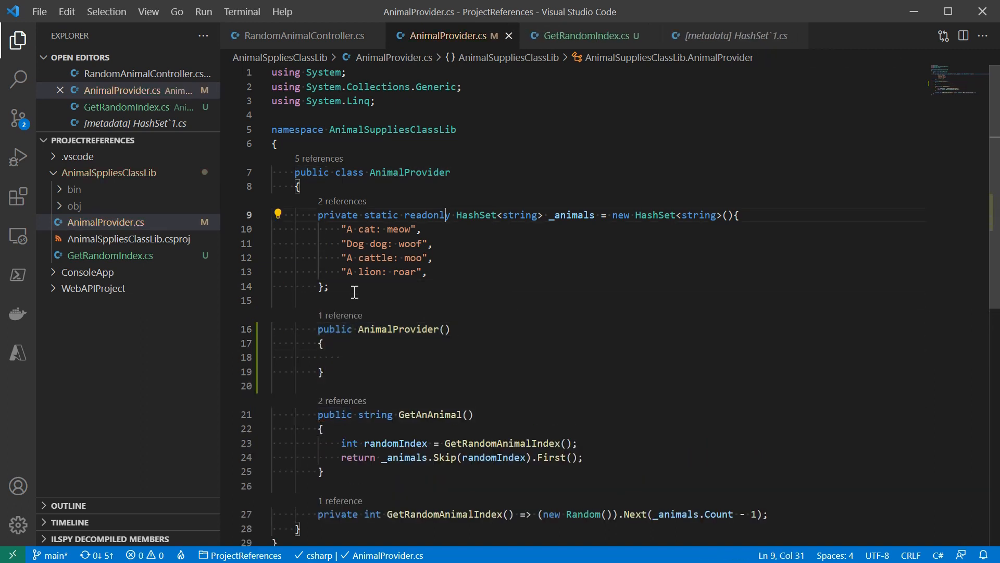
type("private RandomIndexProvider _randomIndexProvider = new RandomIndexProvider();")
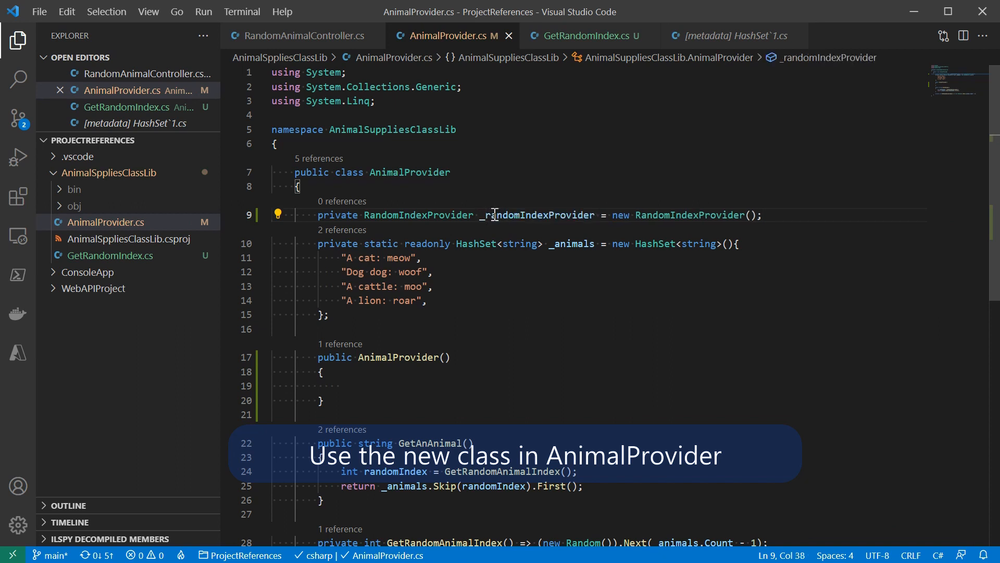
scroll("down", 3)
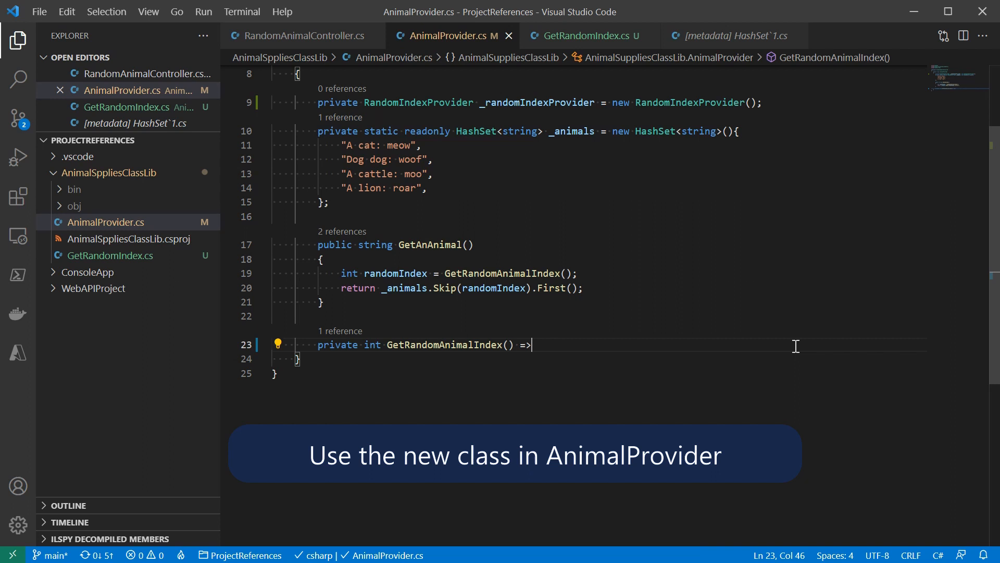
type("_randomIndexProvider.")
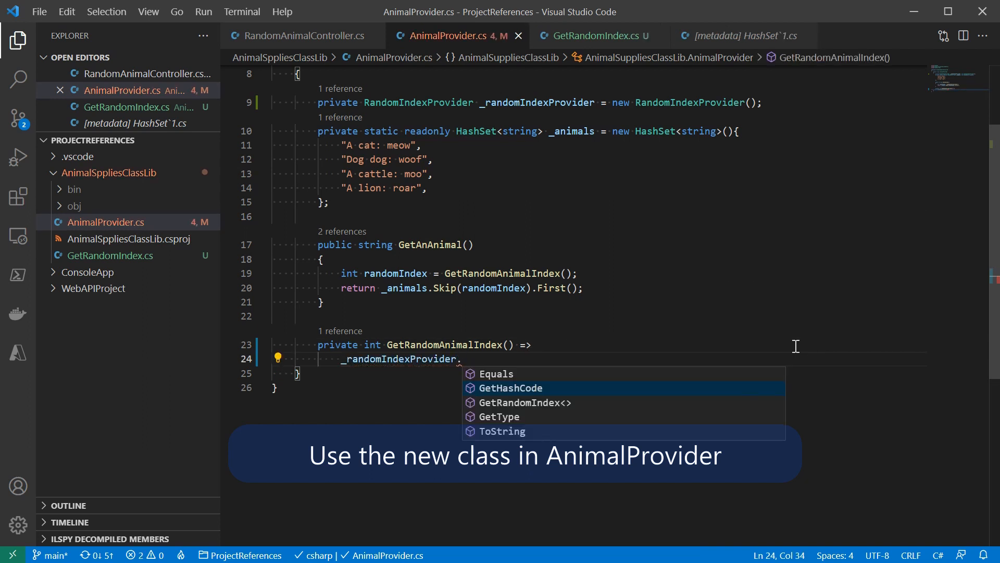
type("GetRandomIndex(_animals);")
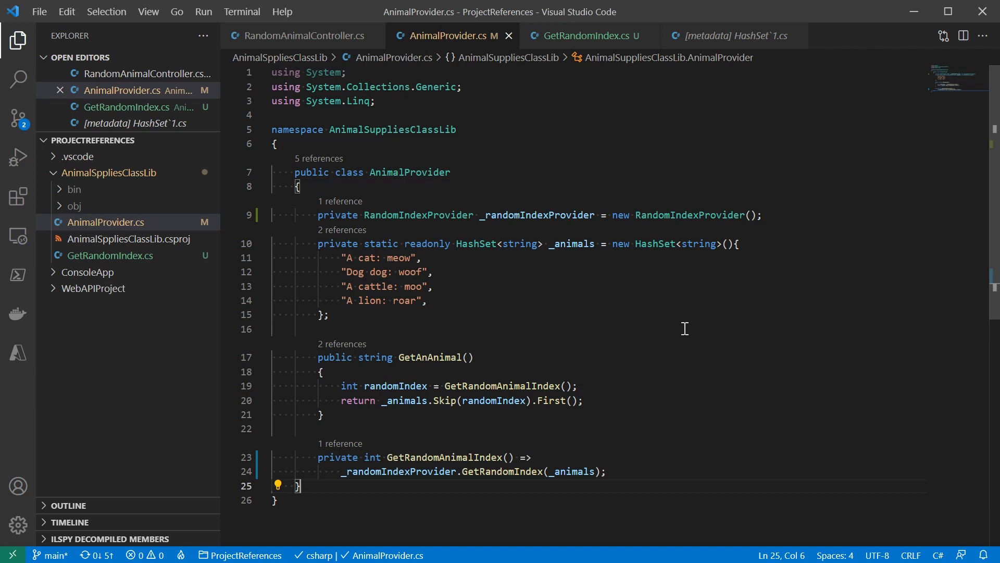
left_click(88, 272)
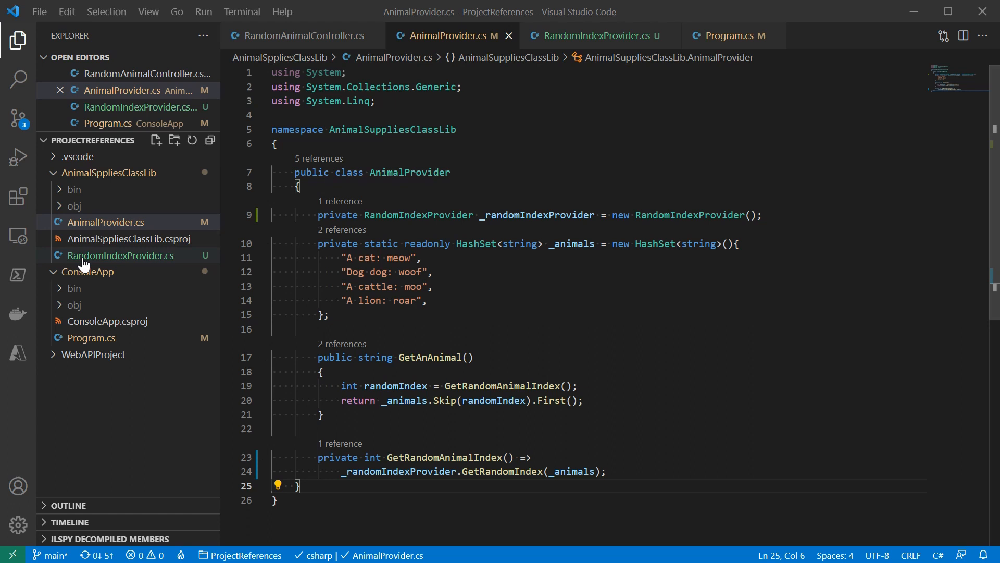
In ConsoleApp's Program.cs, type 'AnimalSuppliesClassLib.' to check that only AnimalProvider is listed.
left_click(120, 255)
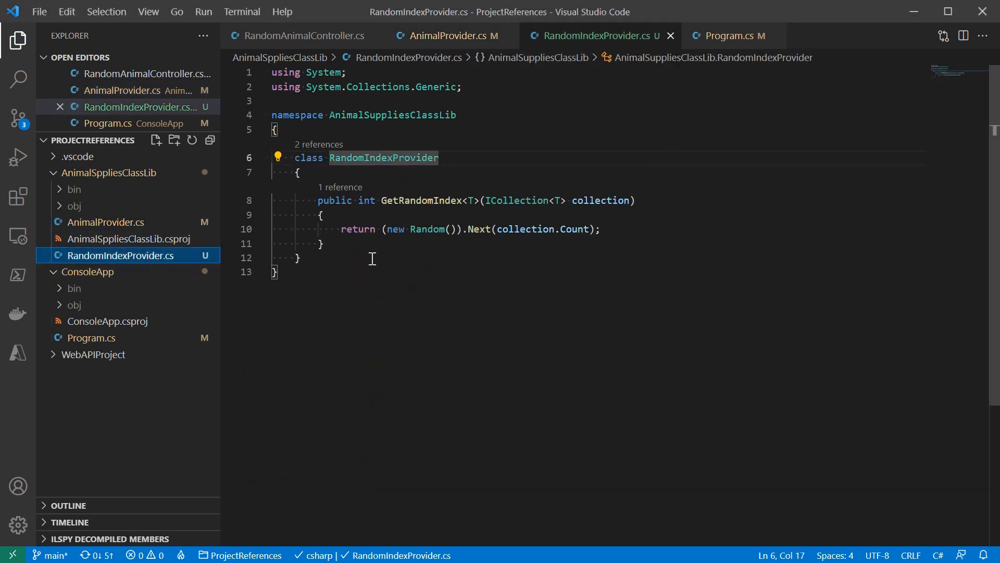
left_click(298, 257)
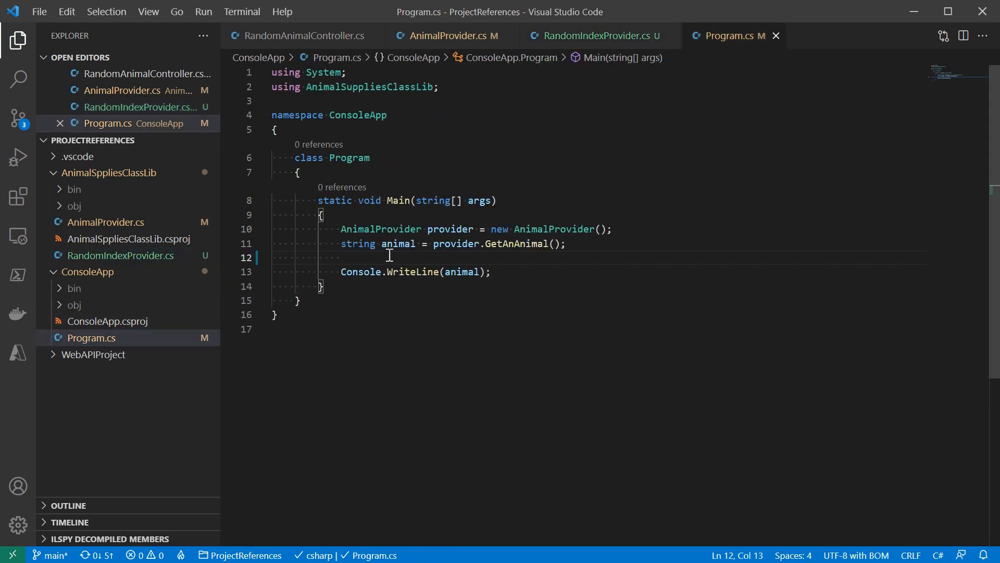
type("AnimalSuppliesClassLib")
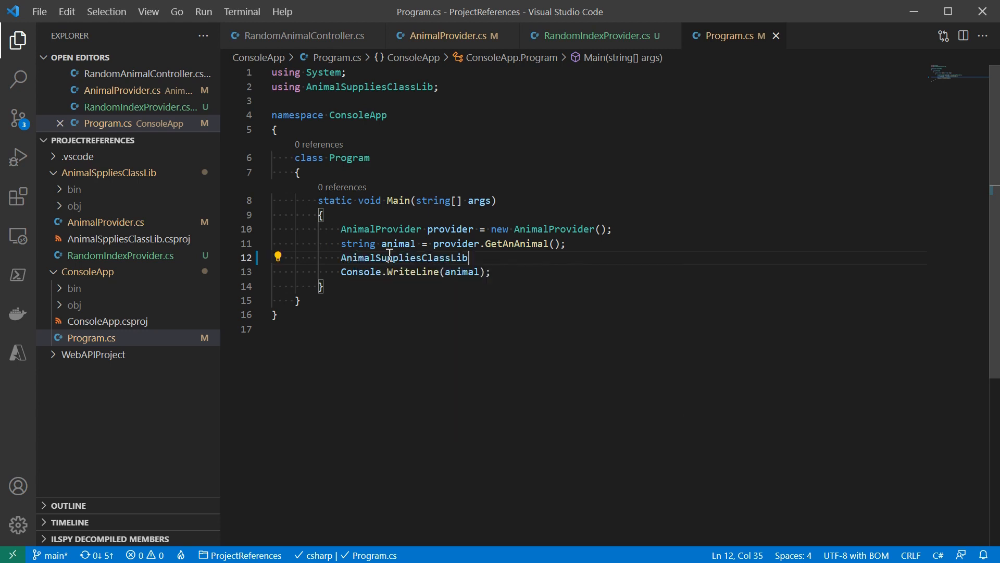
type(".")
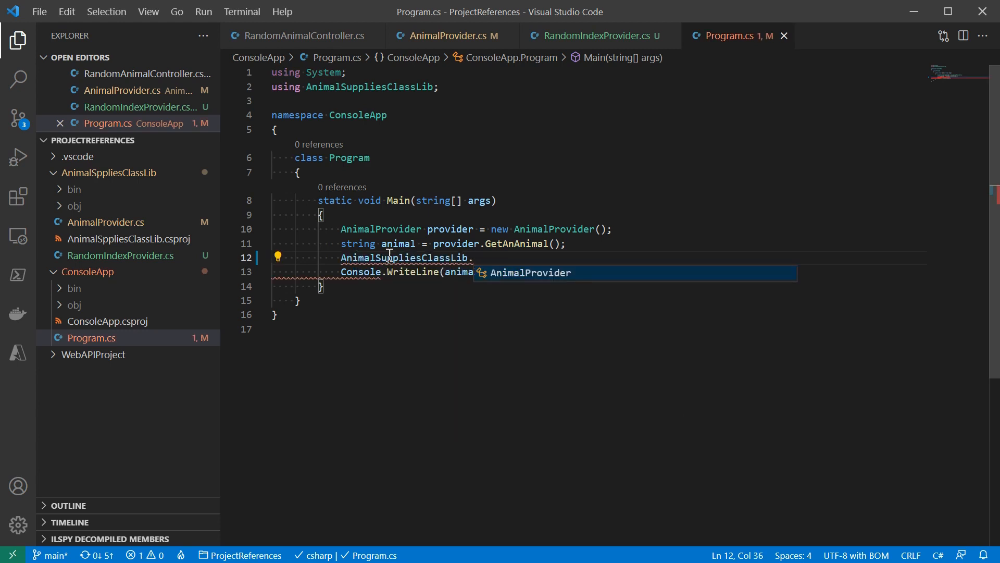